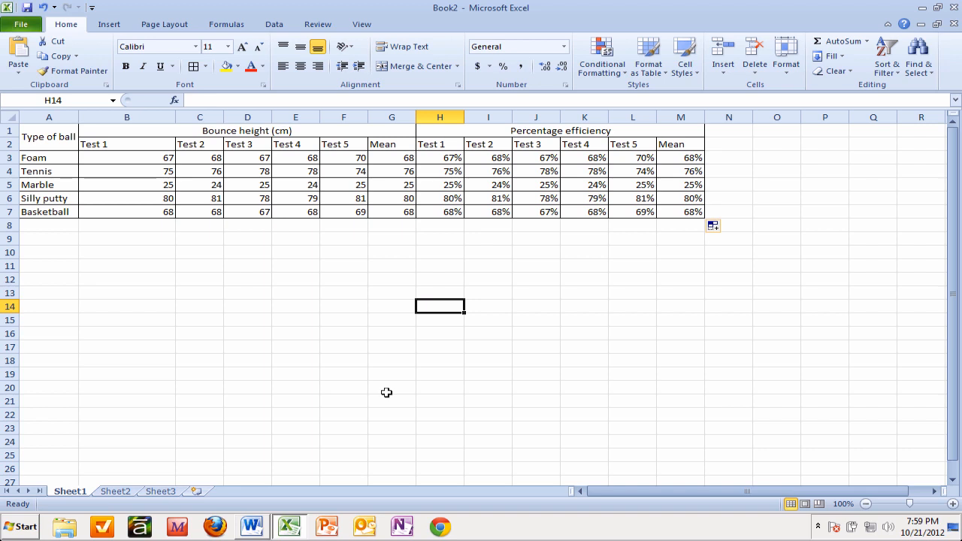
mouse_move(259, 184)
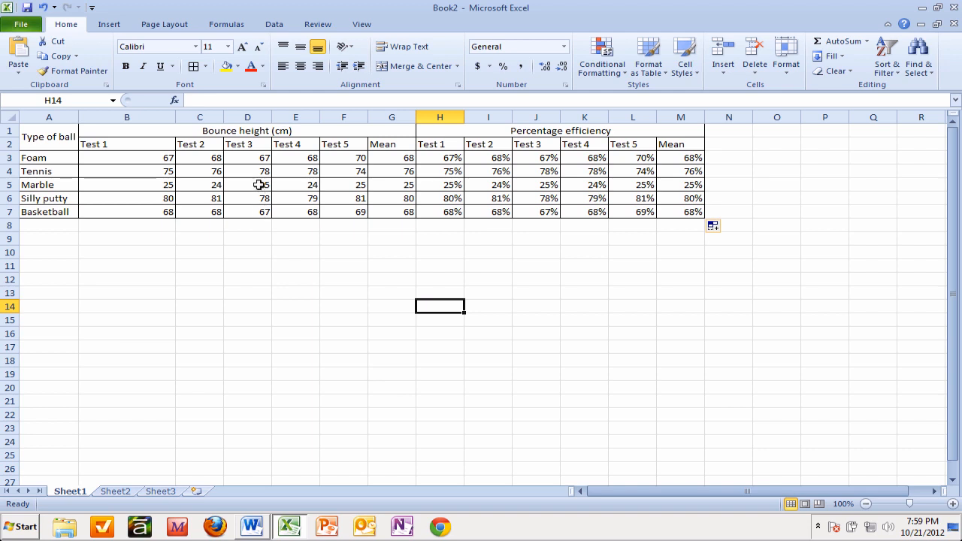
Insert a 2-D clustered column chart from a cell inside the bounce-height table.
left_click(247, 184)
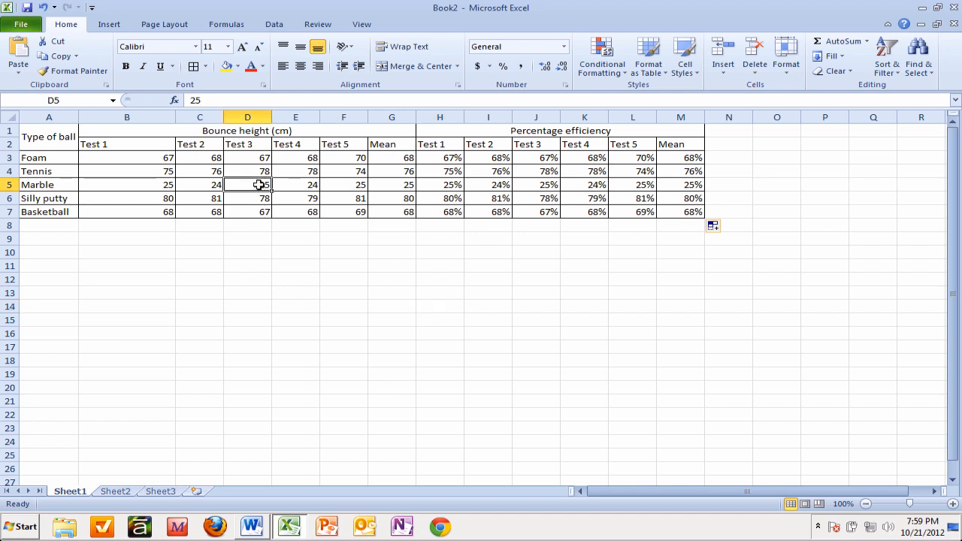
mouse_move(252, 180)
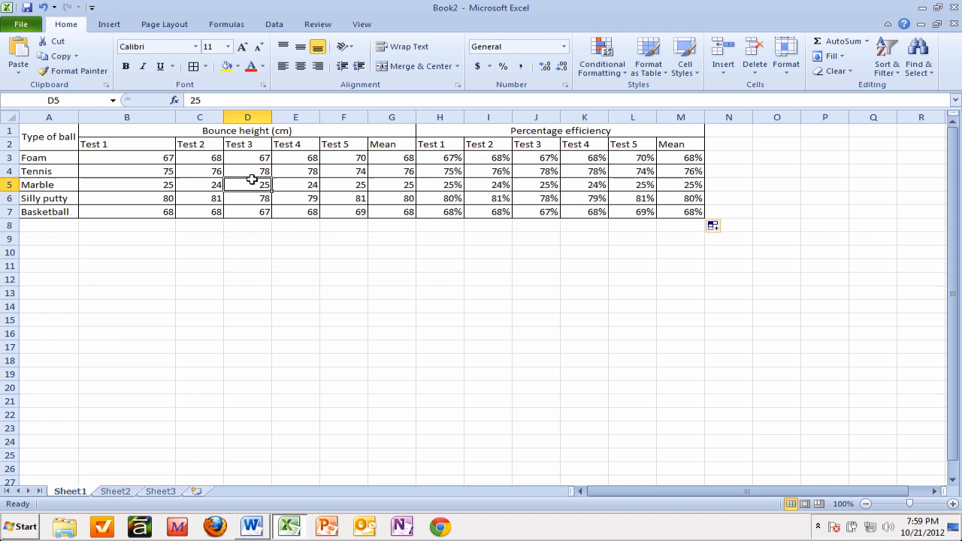
left_click(109, 24)
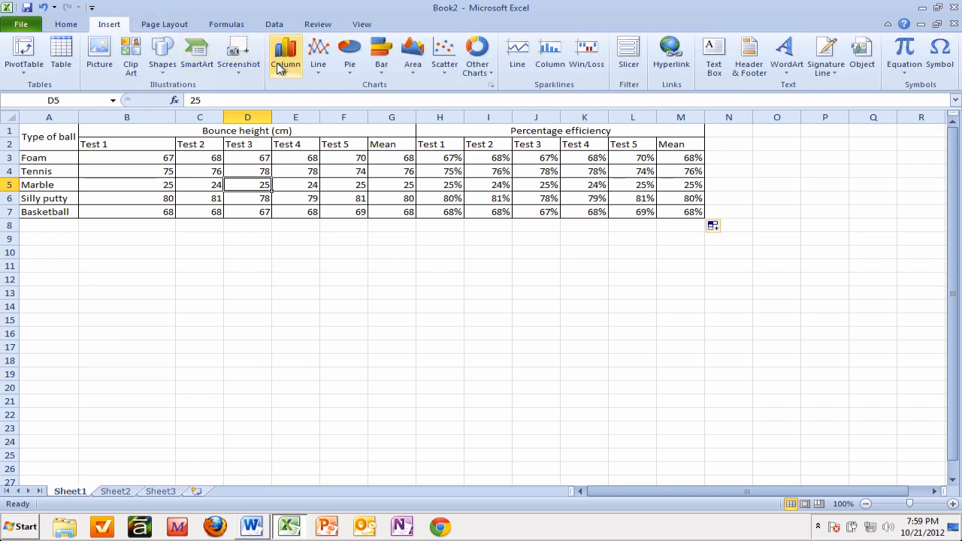
mouse_move(286, 56)
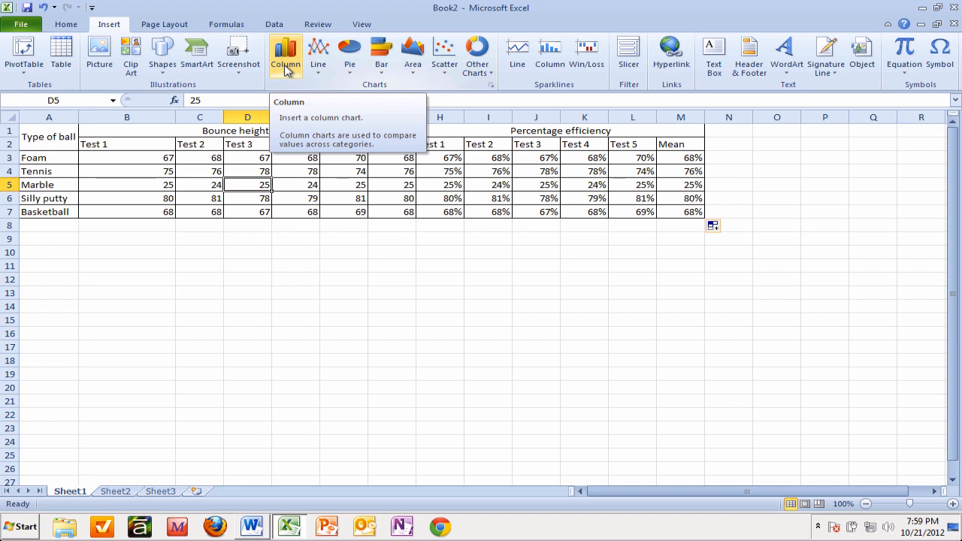
left_click(284, 54)
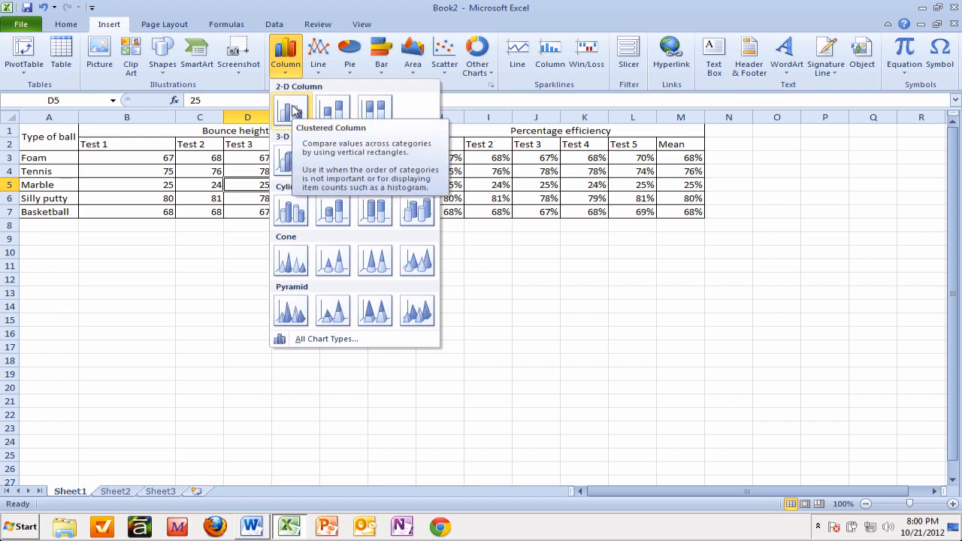
left_click(291, 106)
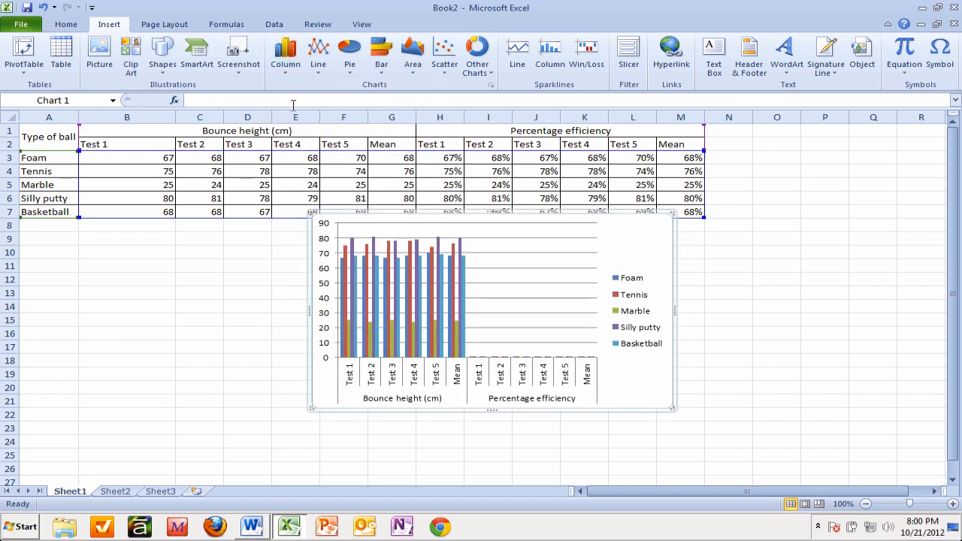
Grab the new chart by its border to reposition it below the table.
left_click(537, 304)
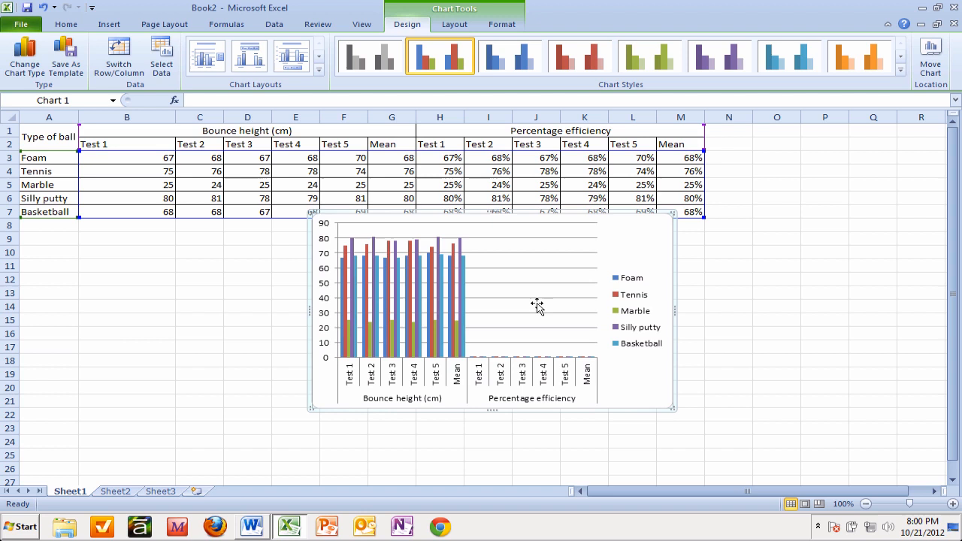
mouse_move(484, 362)
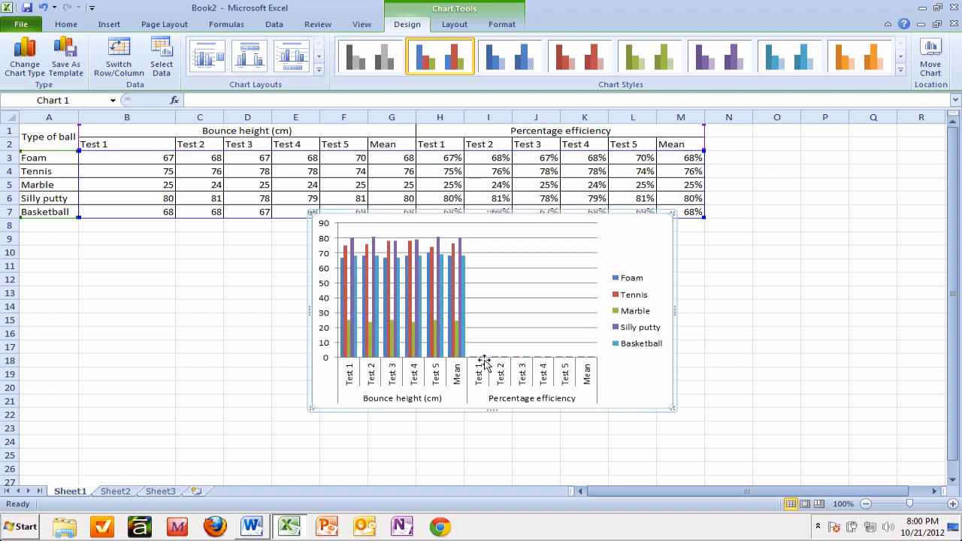
mouse_move(510, 362)
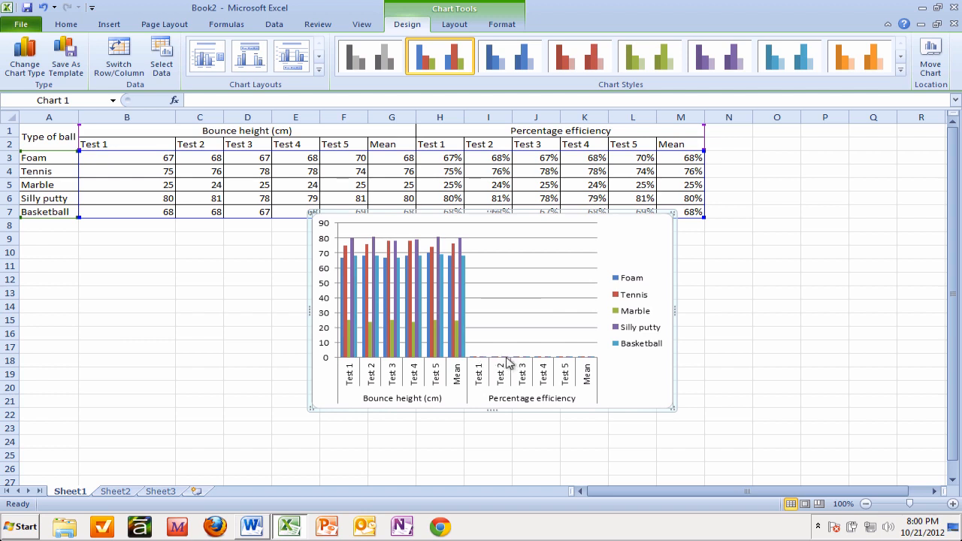
mouse_move(507, 251)
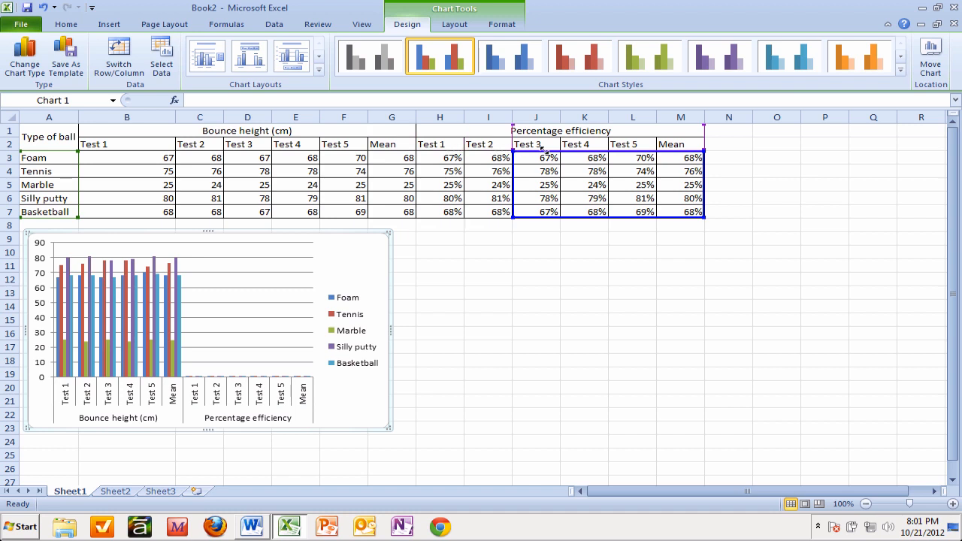
Restrict the chart data to the Mean efficiency column M, one bar per ball.
left_click(118, 56)
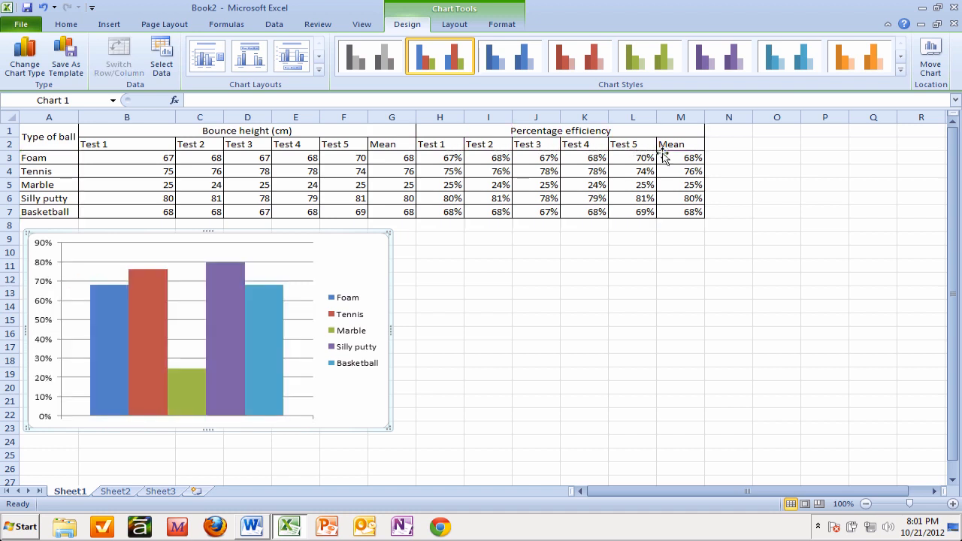
mouse_move(320, 242)
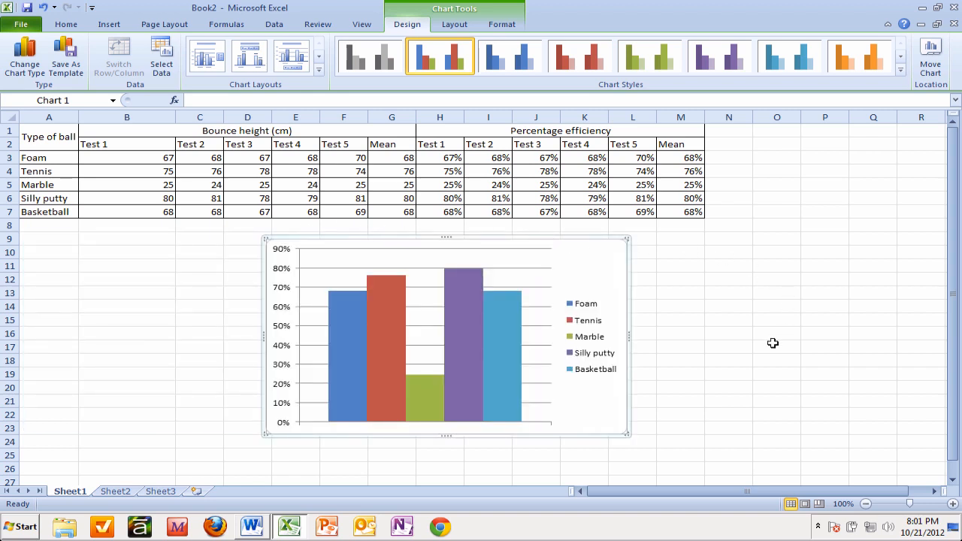
mouse_move(696, 360)
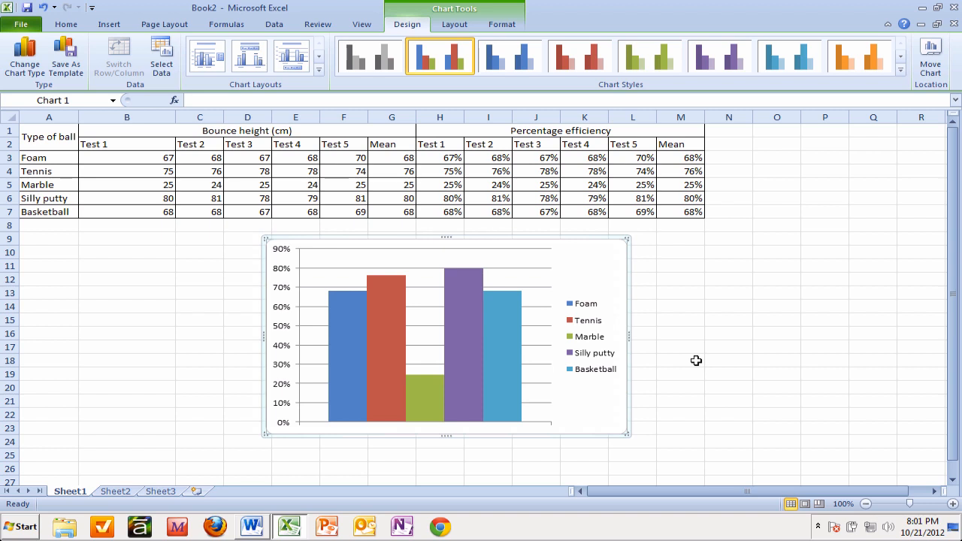
mouse_move(166, 274)
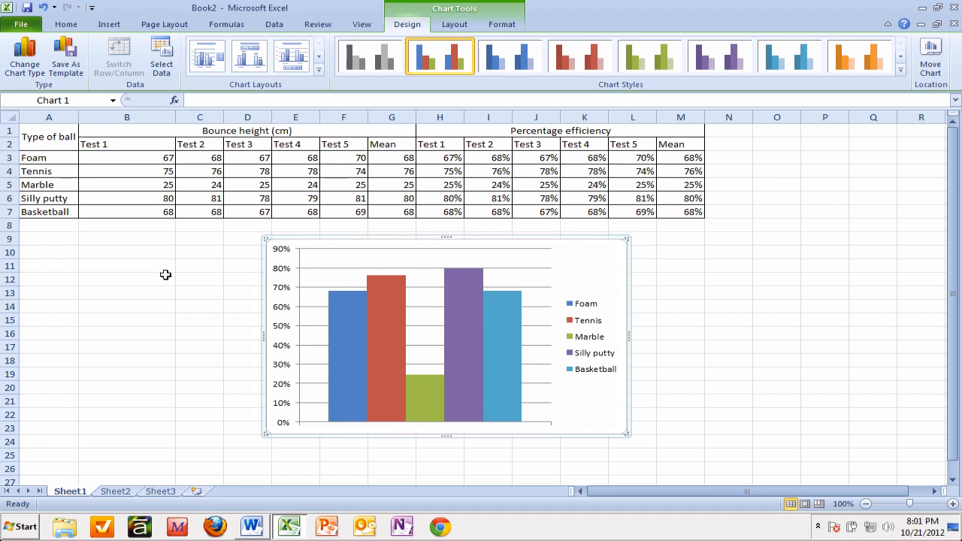
Copy the table range A1:M7 and switch to the Word document.
left_click(127, 278)
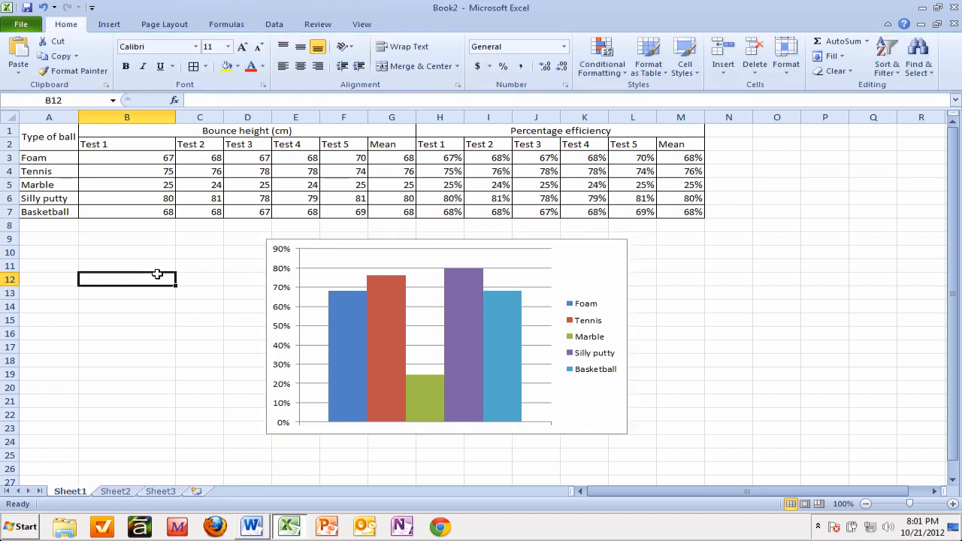
left_click(49, 136)
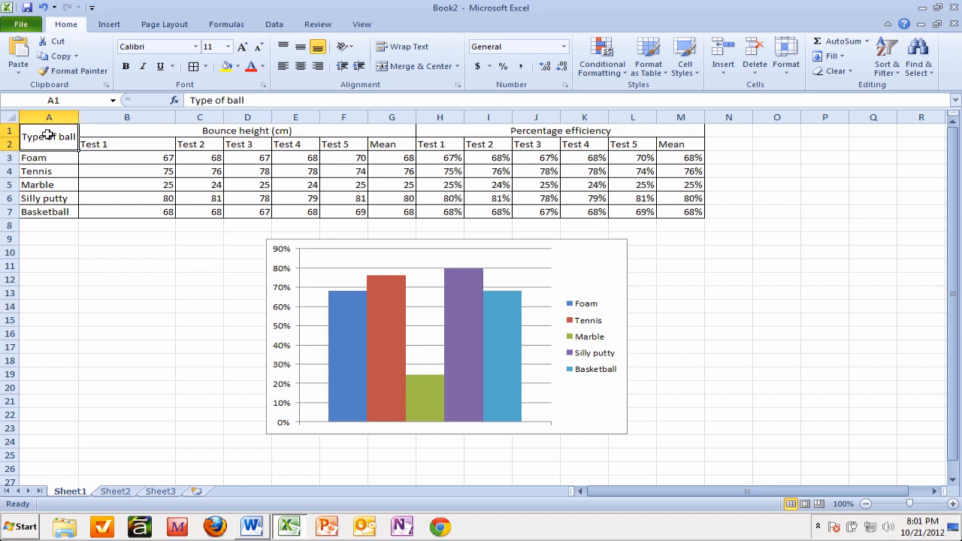
left_click_drag(48, 135, 680, 211)
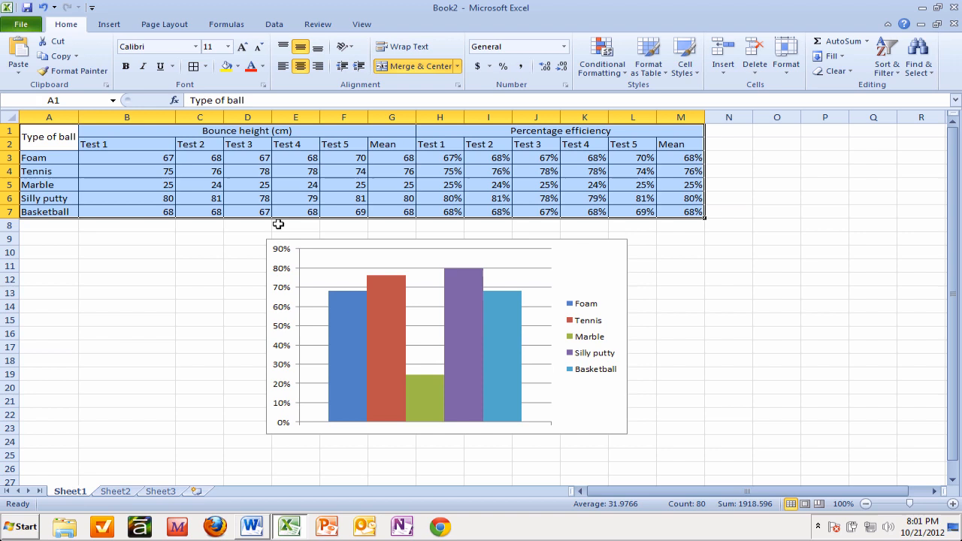
left_click(58, 60)
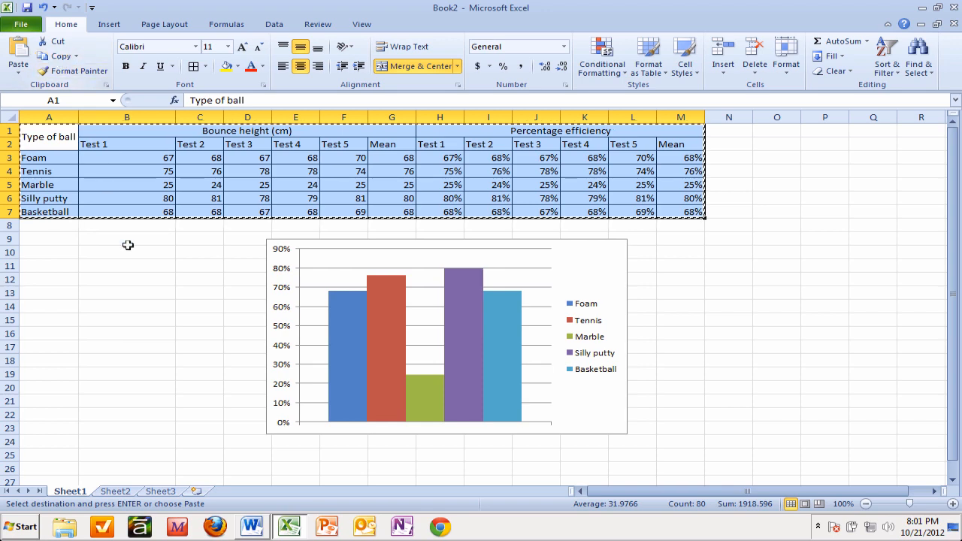
left_click(252, 526)
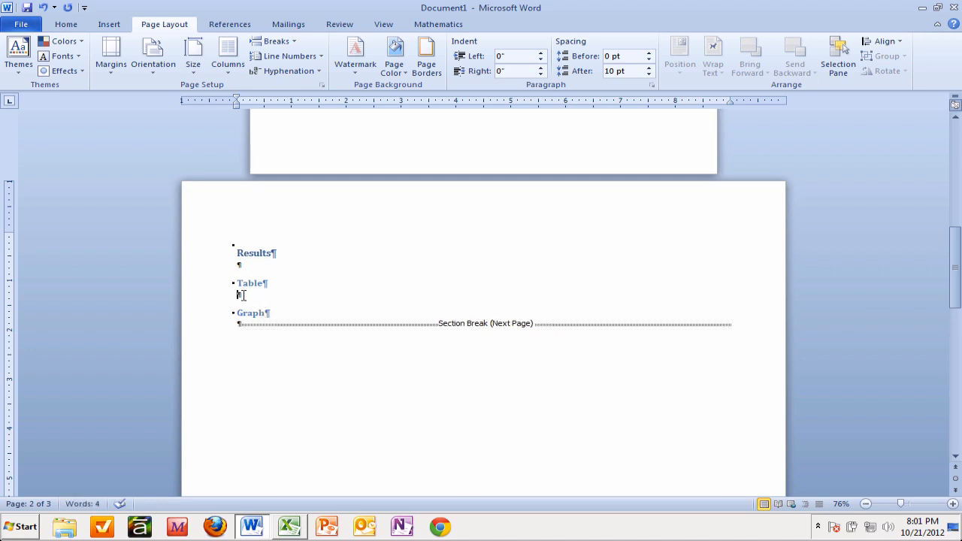
mouse_move(164, 160)
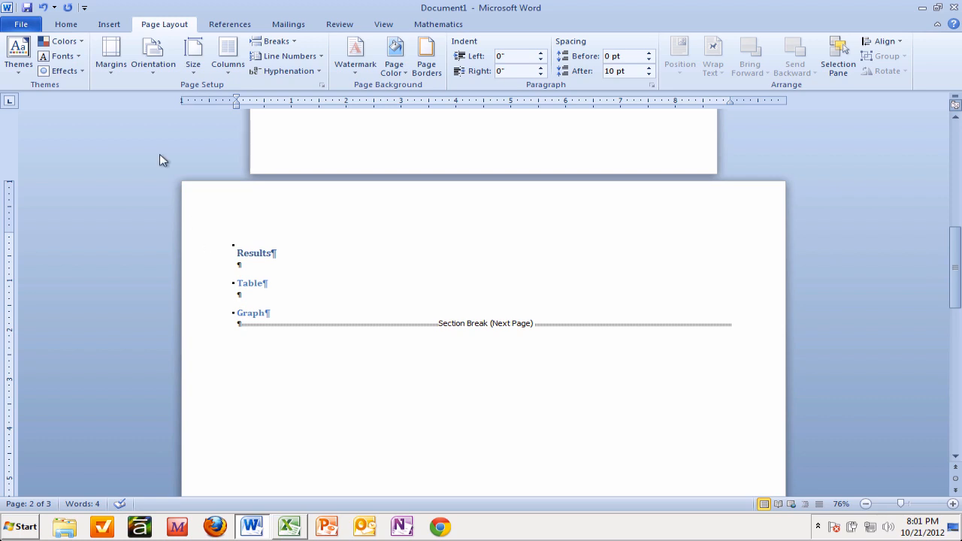
Paste the Excel table under the Table heading and place the cursor below Graph.
left_click(66, 24)
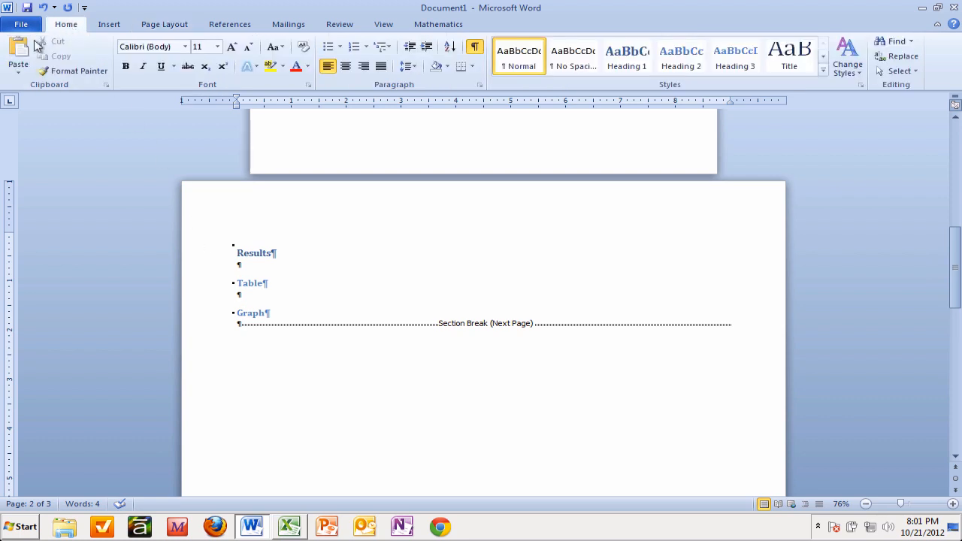
left_click(18, 53)
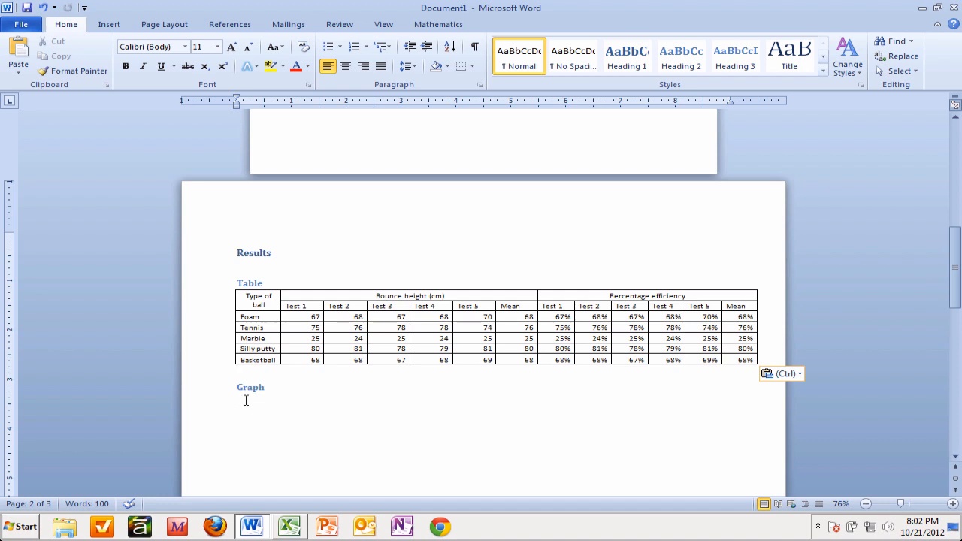
left_click(288, 526)
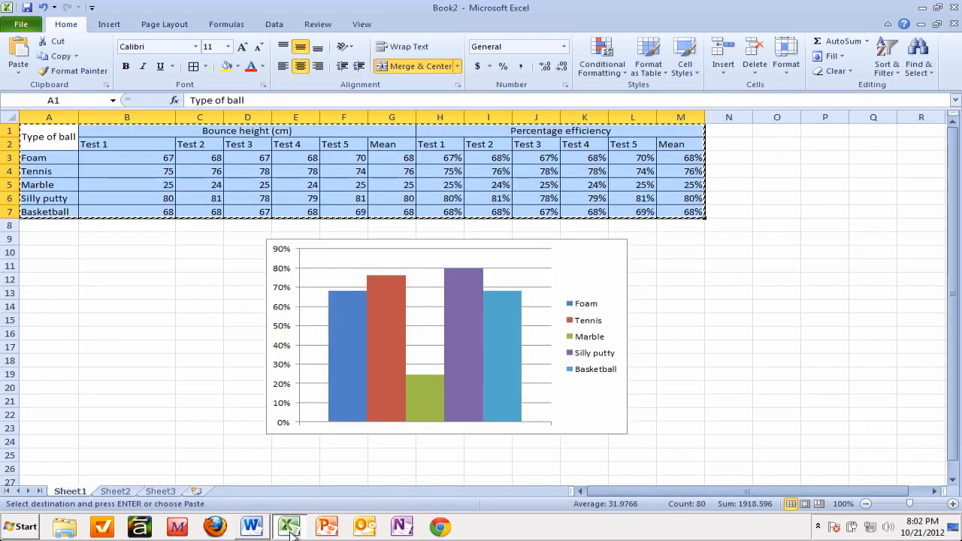
Copy the mean-efficiency column chart in Excel and return to Word.
left_click(446, 334)
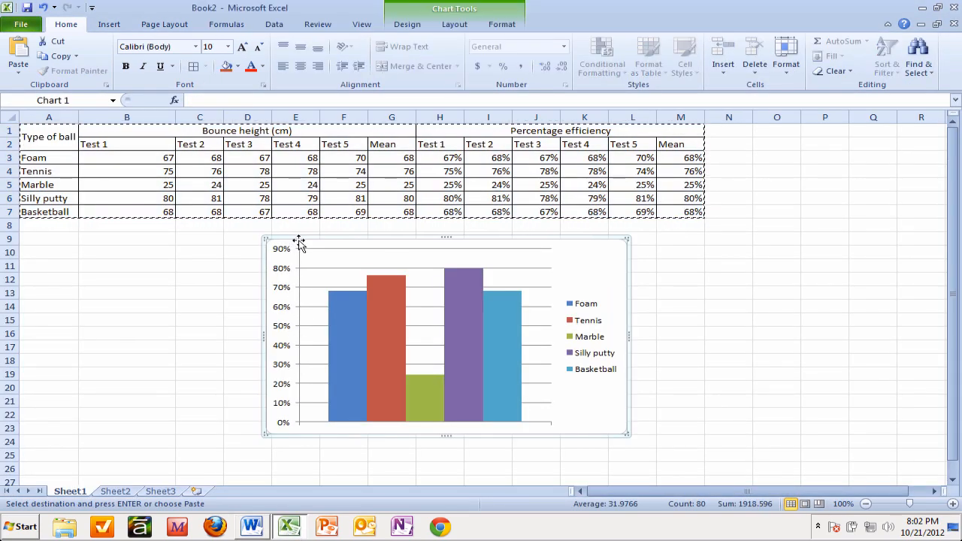
mouse_move(299, 241)
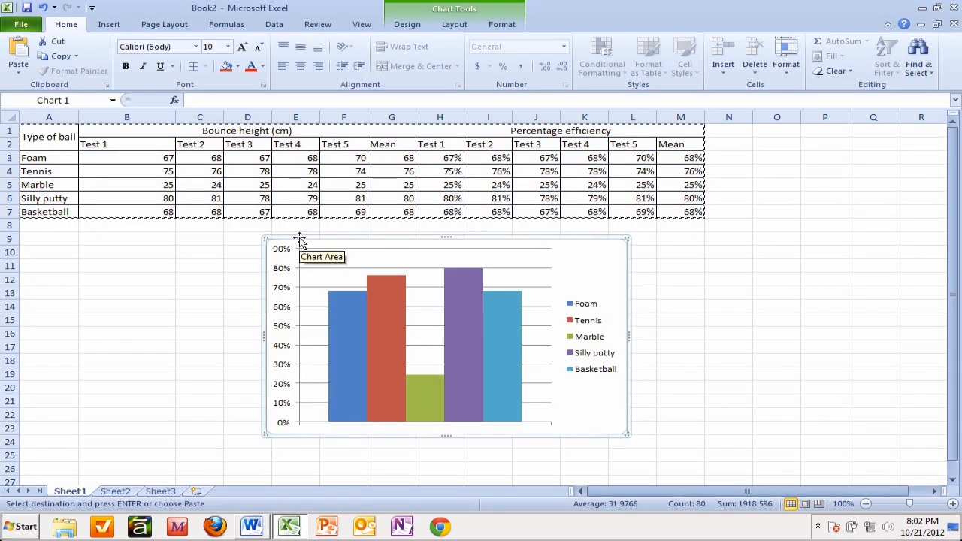
mouse_move(614, 244)
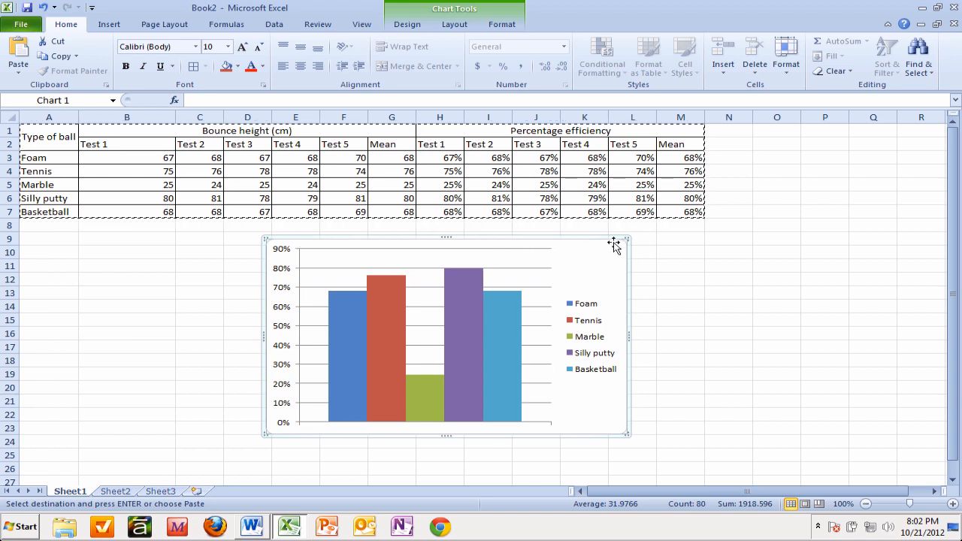
mouse_move(562, 230)
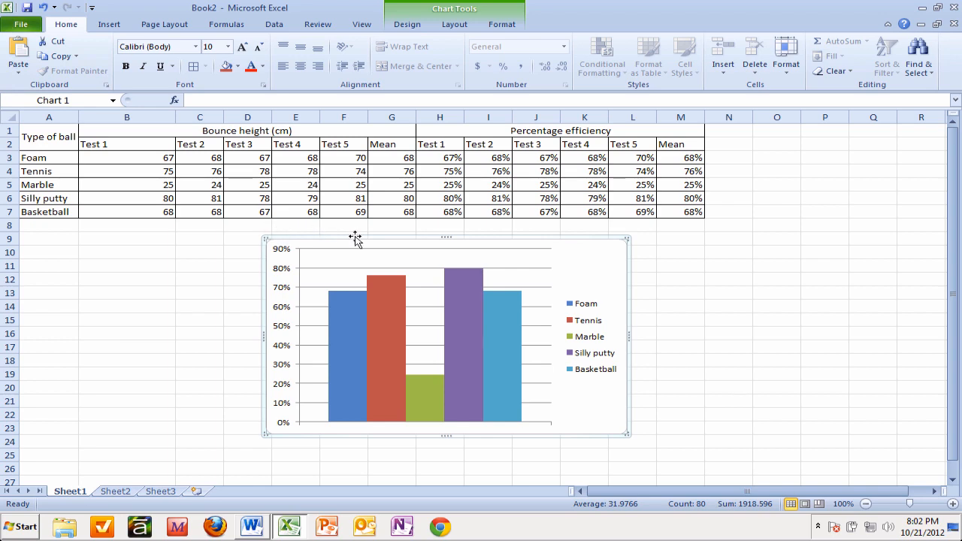
mouse_move(286, 511)
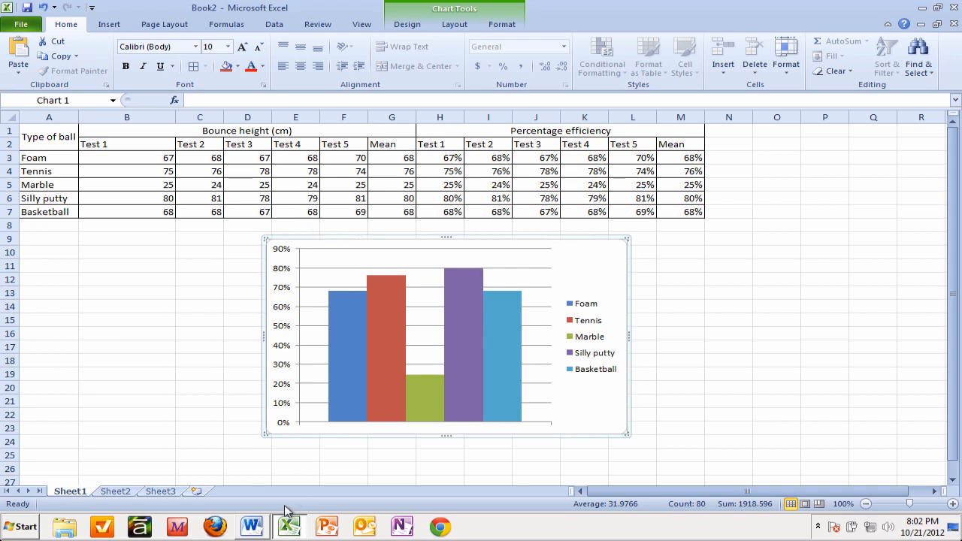
left_click(251, 526)
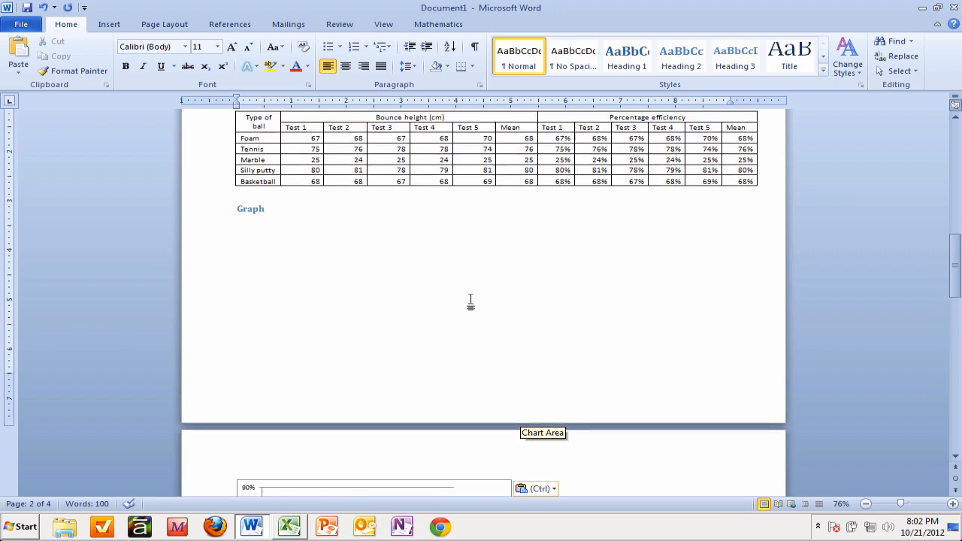
Scroll through the Results page to check the chart beneath the Graph heading.
scroll("down", 3)
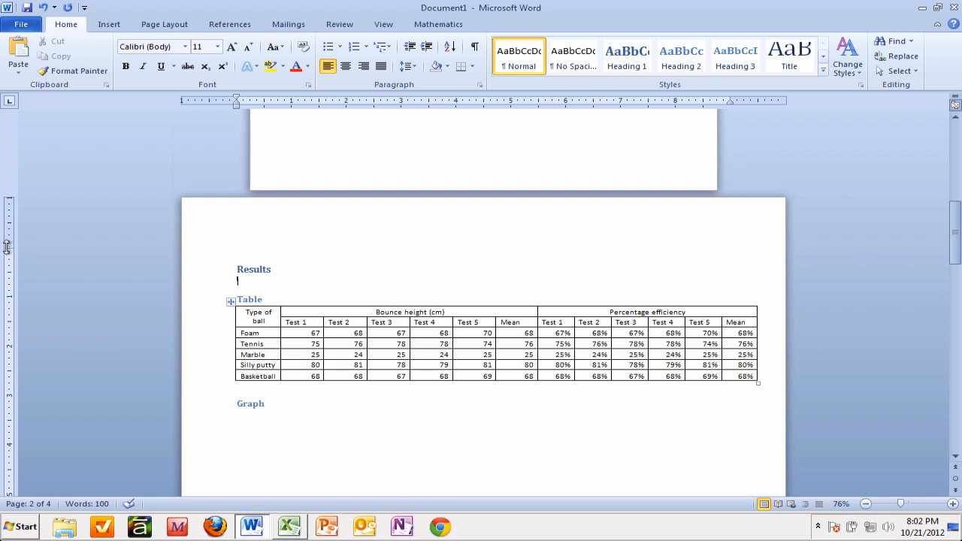
scroll("down", 3)
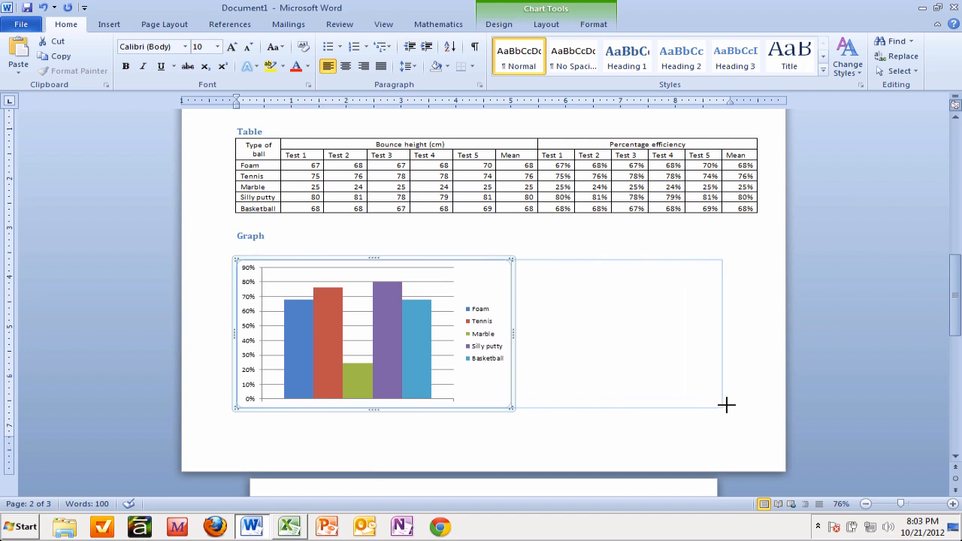
Drag the chart's right edge outward to match the table's full width.
left_click_drag(511, 408, 751, 408)
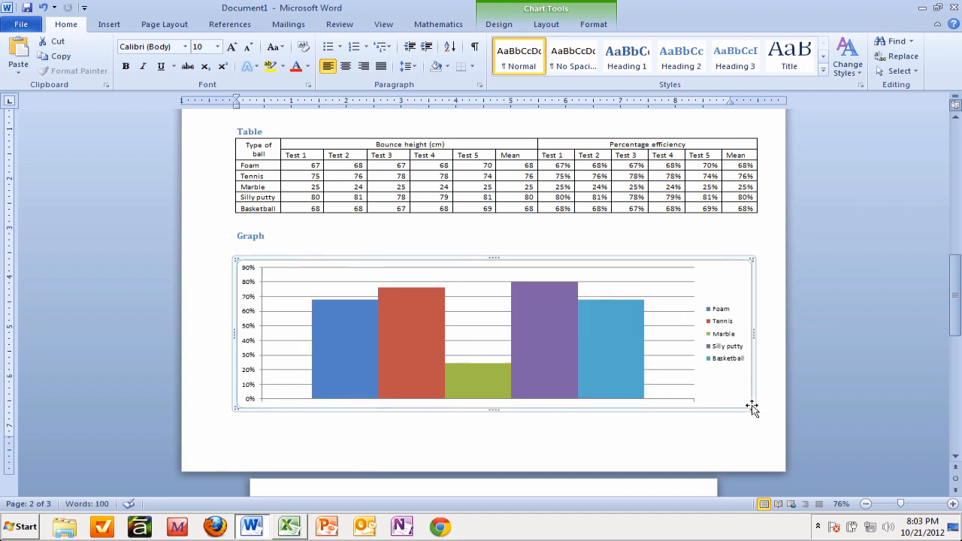
mouse_move(764, 307)
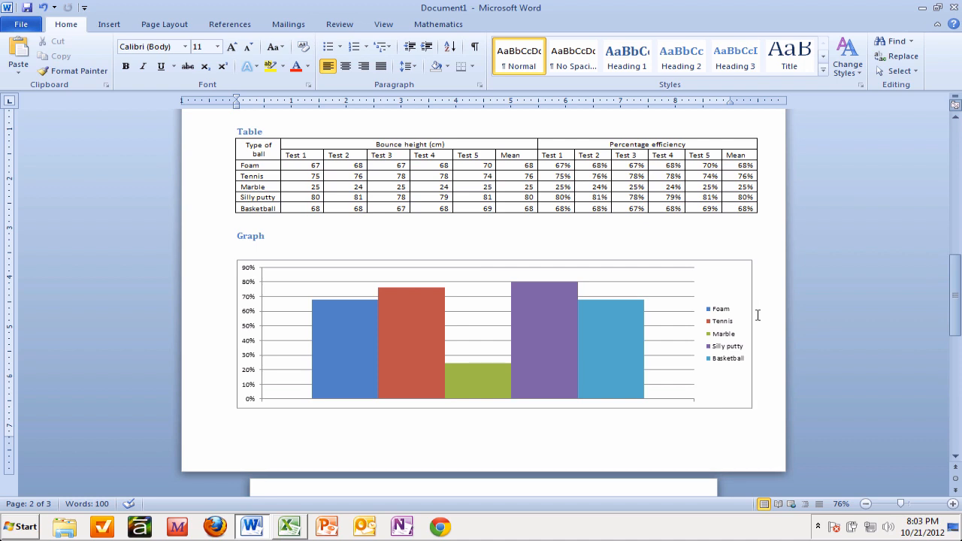
mouse_move(334, 401)
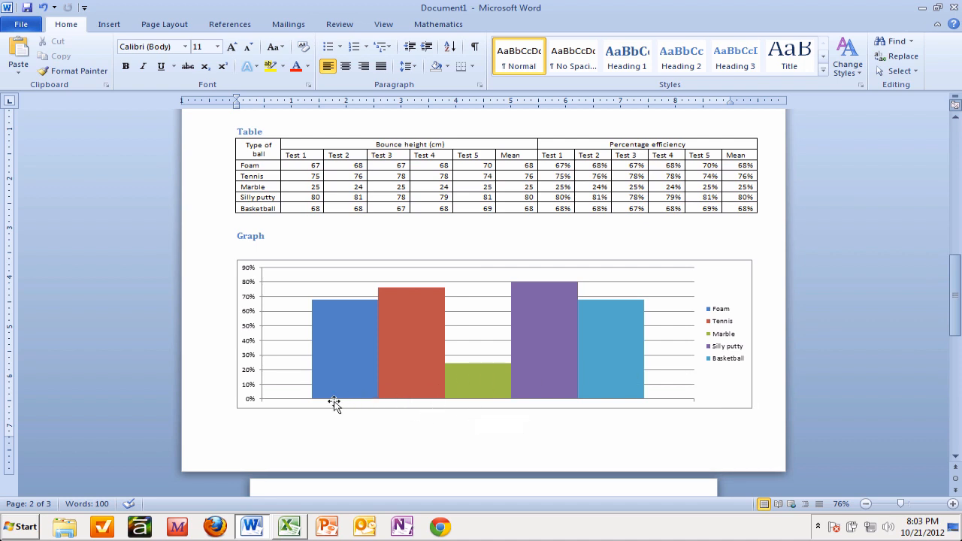
mouse_move(573, 412)
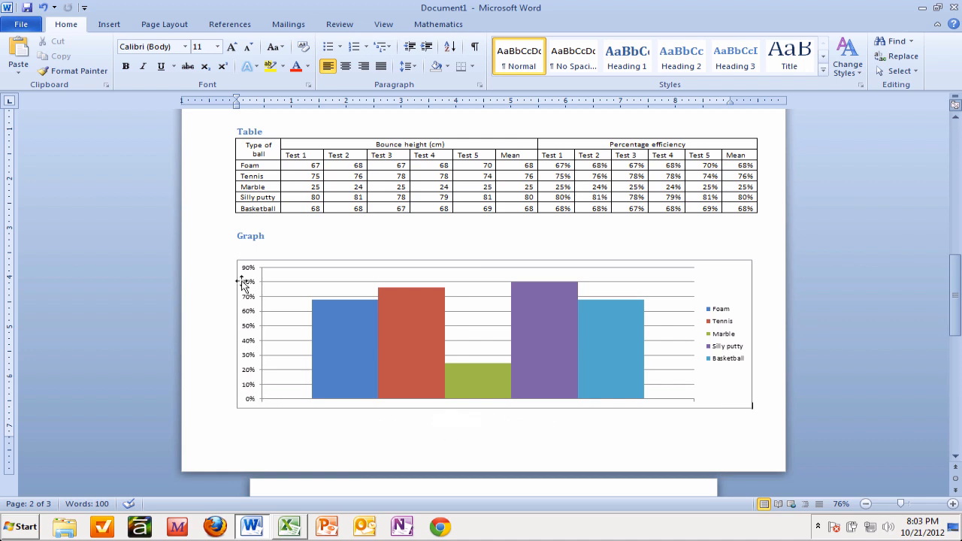
mouse_move(453, 278)
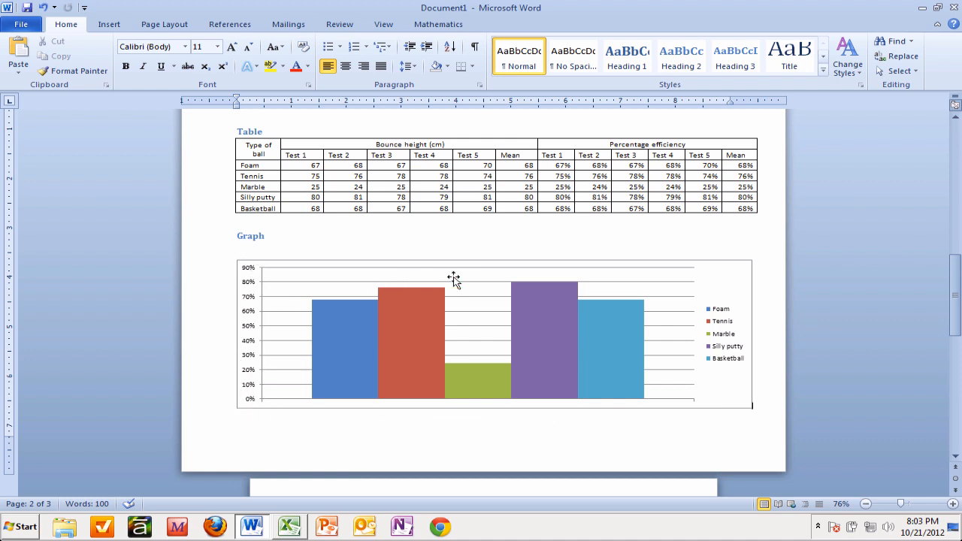
mouse_move(453, 278)
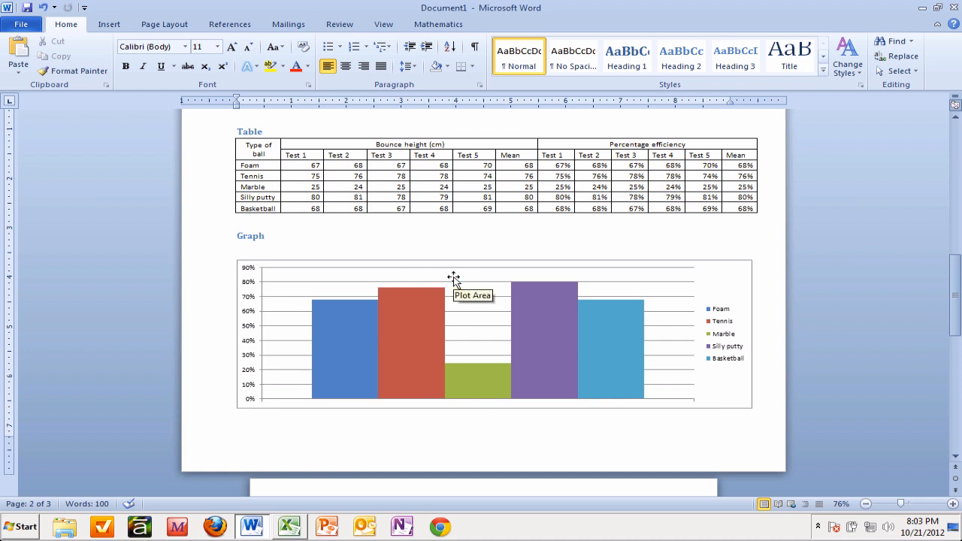